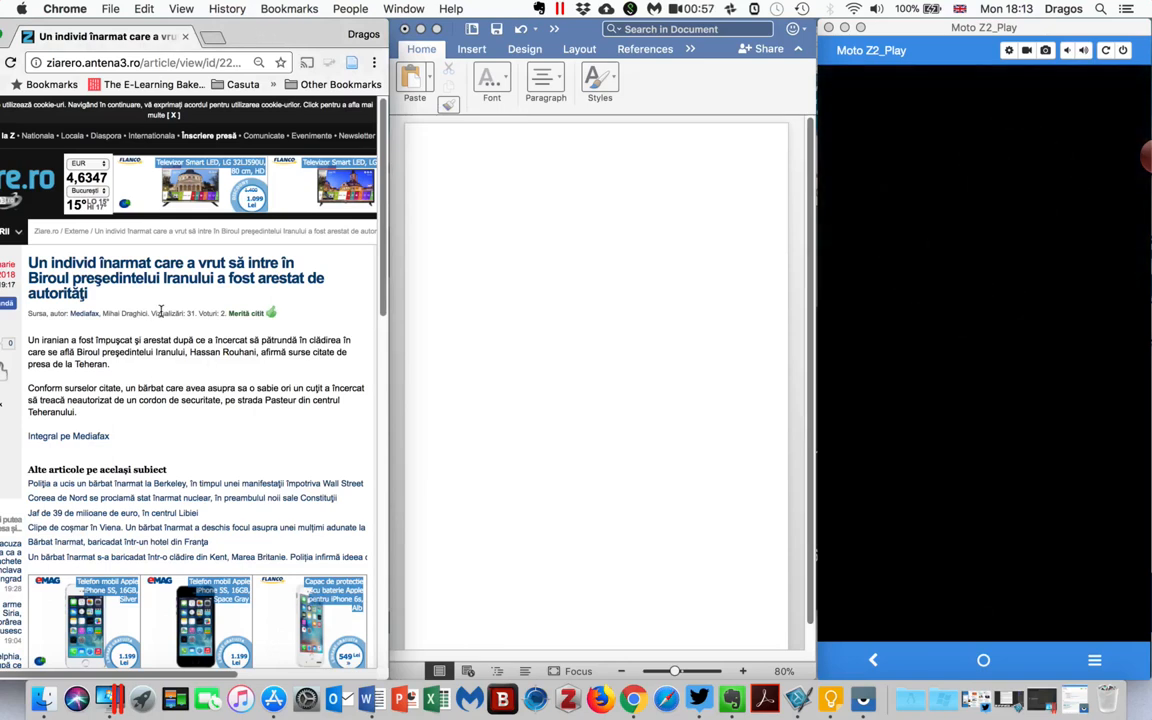
pyautogui.moveTo(122, 434)
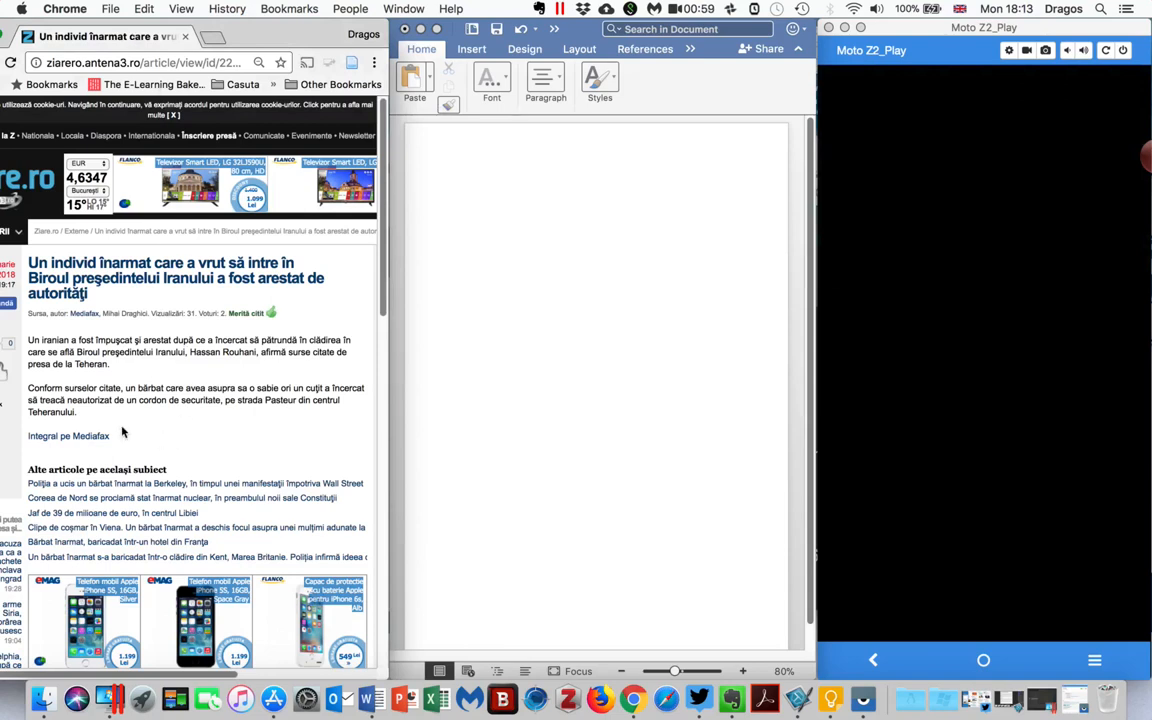
# Unlock the mirrored phone, open a blank Keep note, and ready Romanian voice dictation.
pyautogui.moveTo(27, 262); pyautogui.dragTo(77, 412)
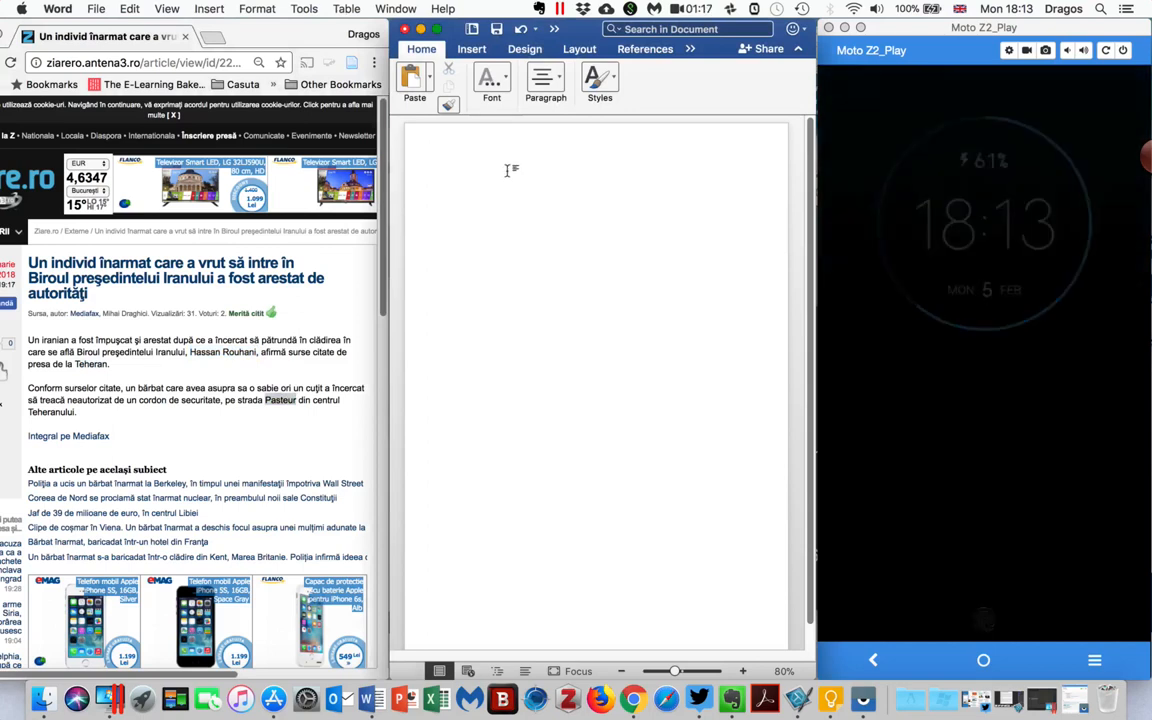
pyautogui.click(451, 178)
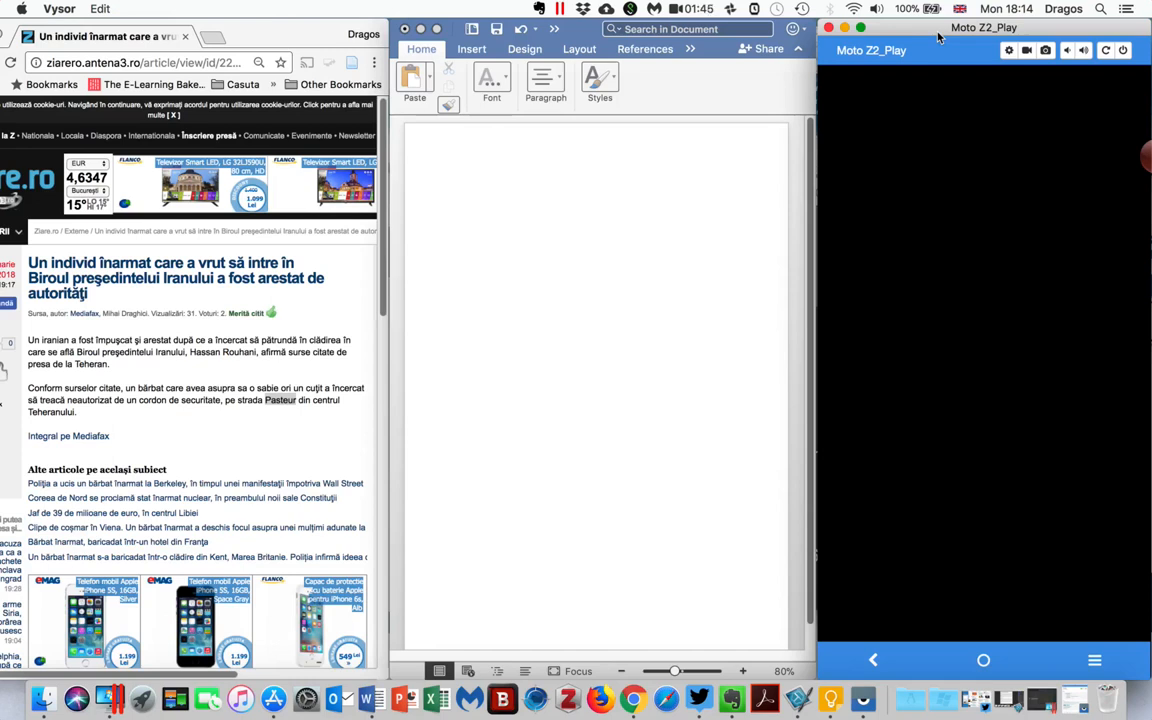
pyautogui.moveTo(1055, 172)
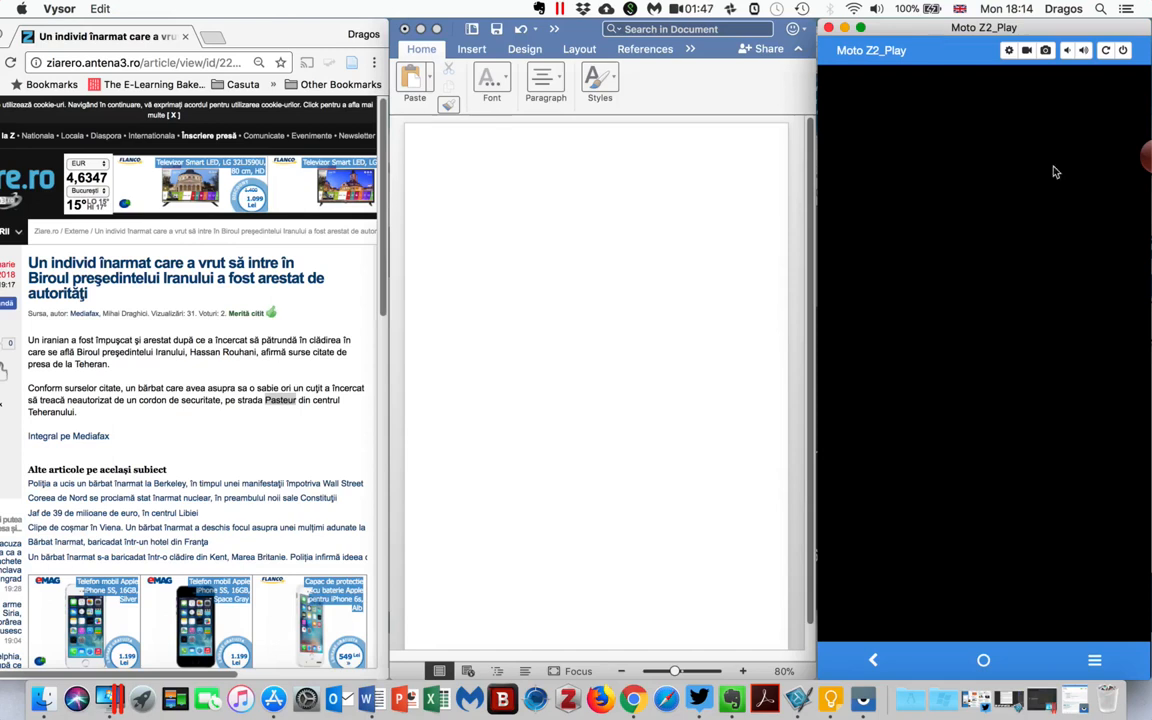
pyautogui.moveTo(990, 270)
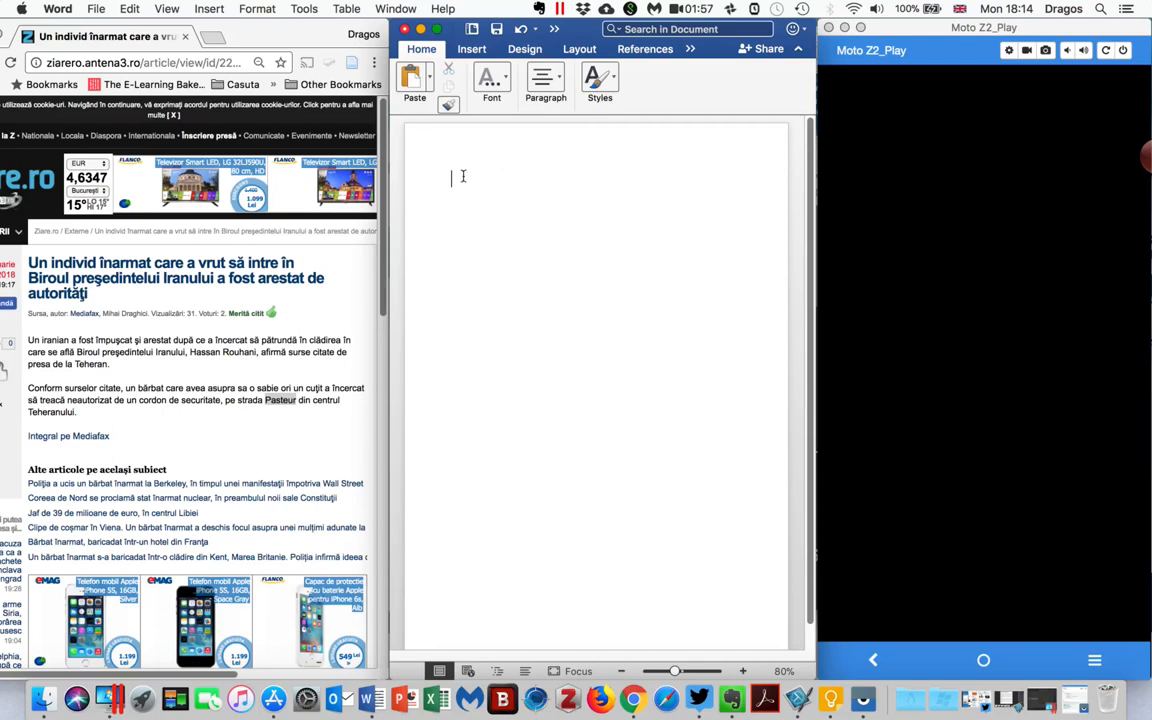
pyautogui.moveTo(458, 180)
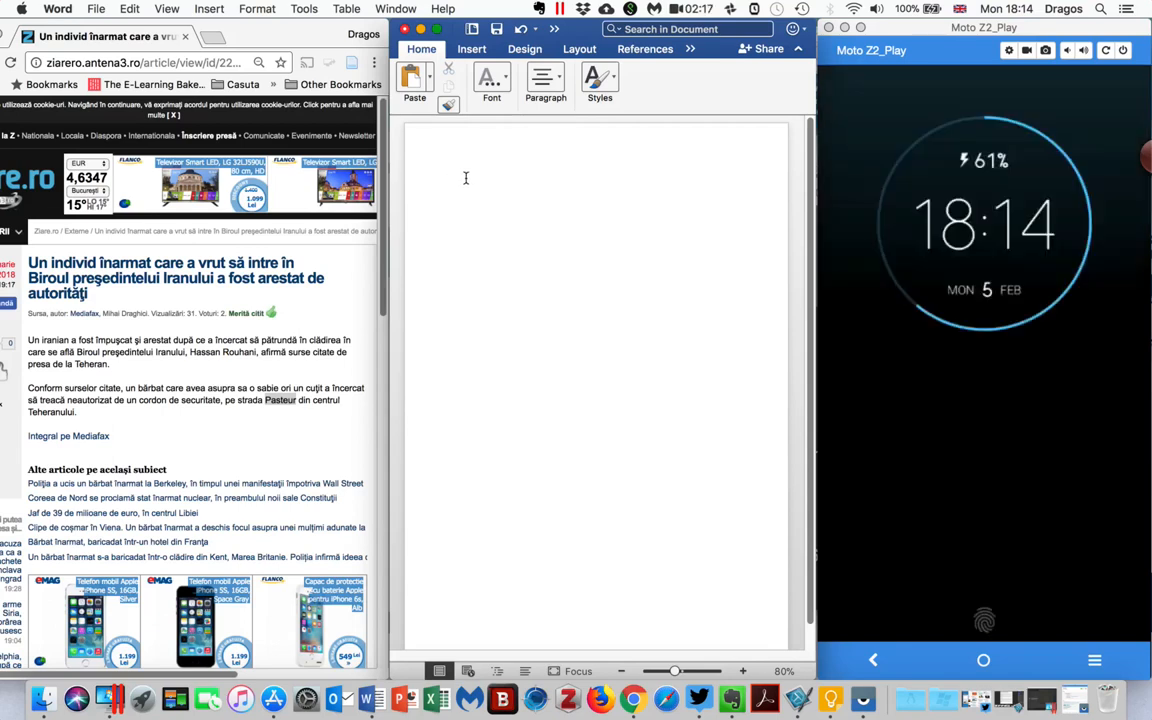
pyautogui.click(466, 178)
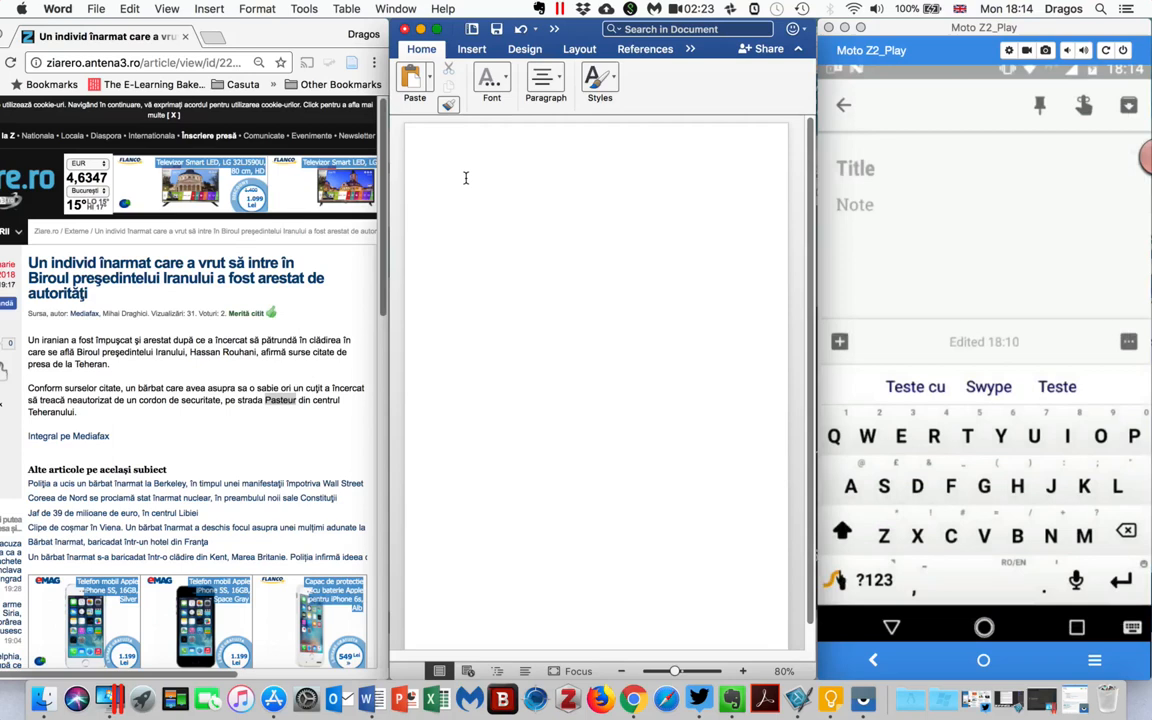
pyautogui.click(464, 178)
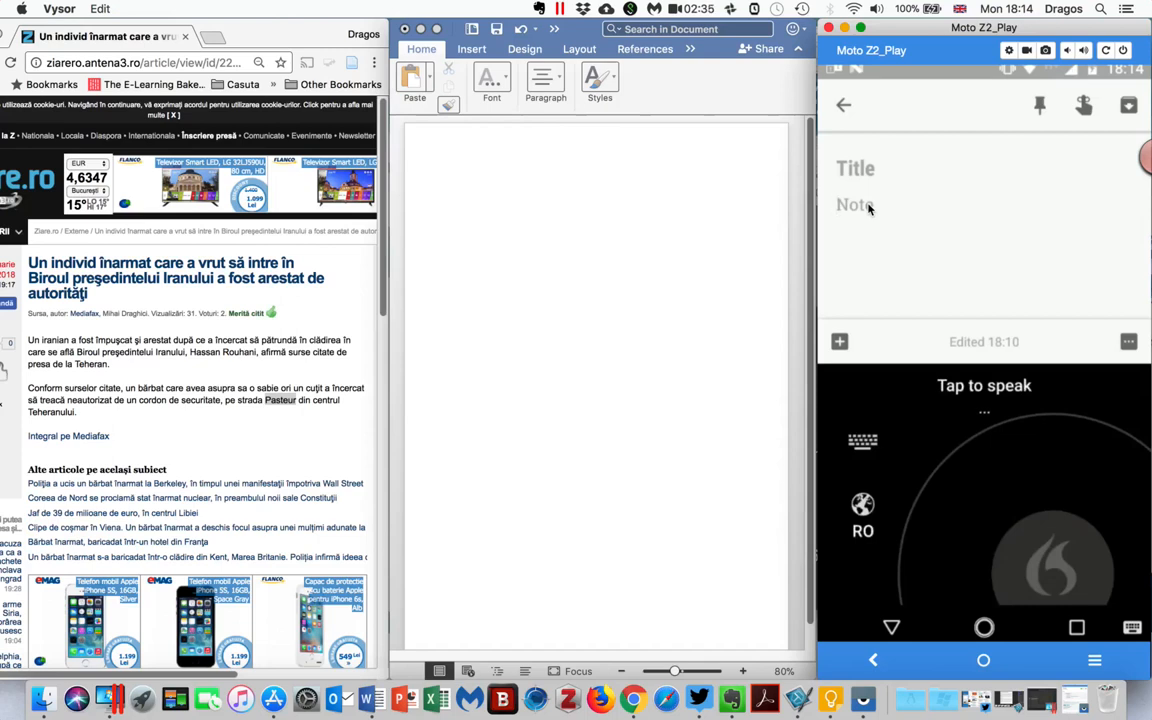
pyautogui.moveTo(923, 219)
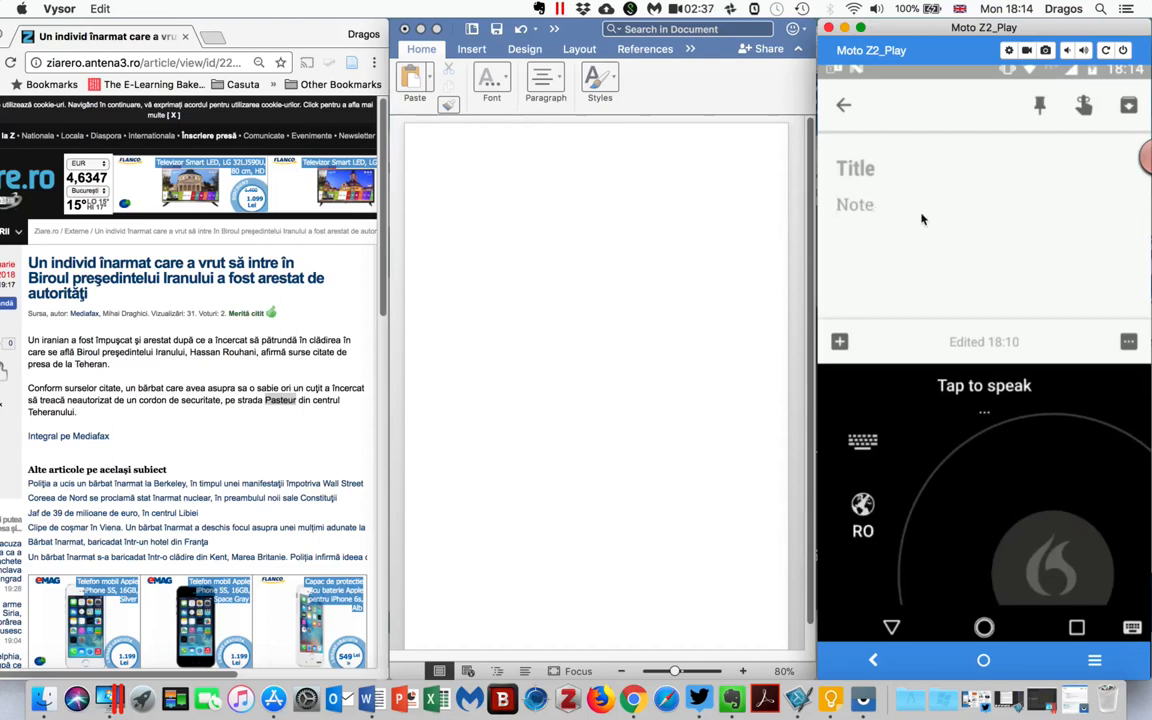
pyautogui.moveTo(601, 208)
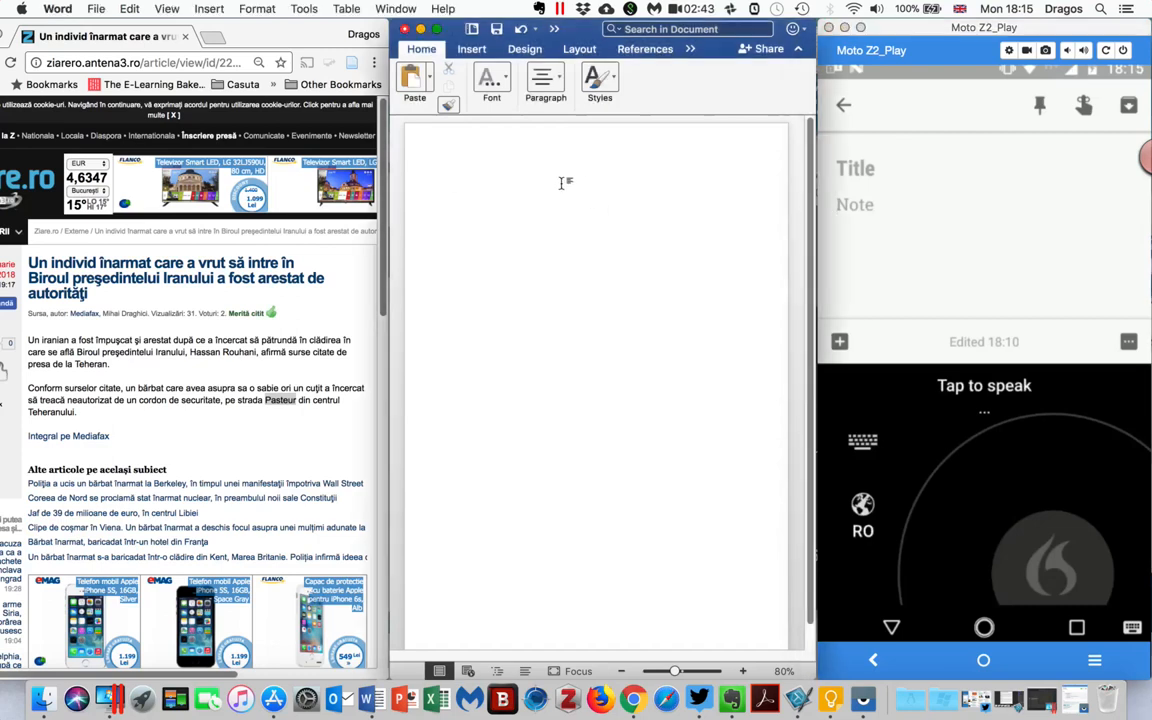
# Start Romanian dictation in Word with 'Mie-mi spui ciorchine și acesta', then focus the phone note.
pyautogui.click(451, 179)
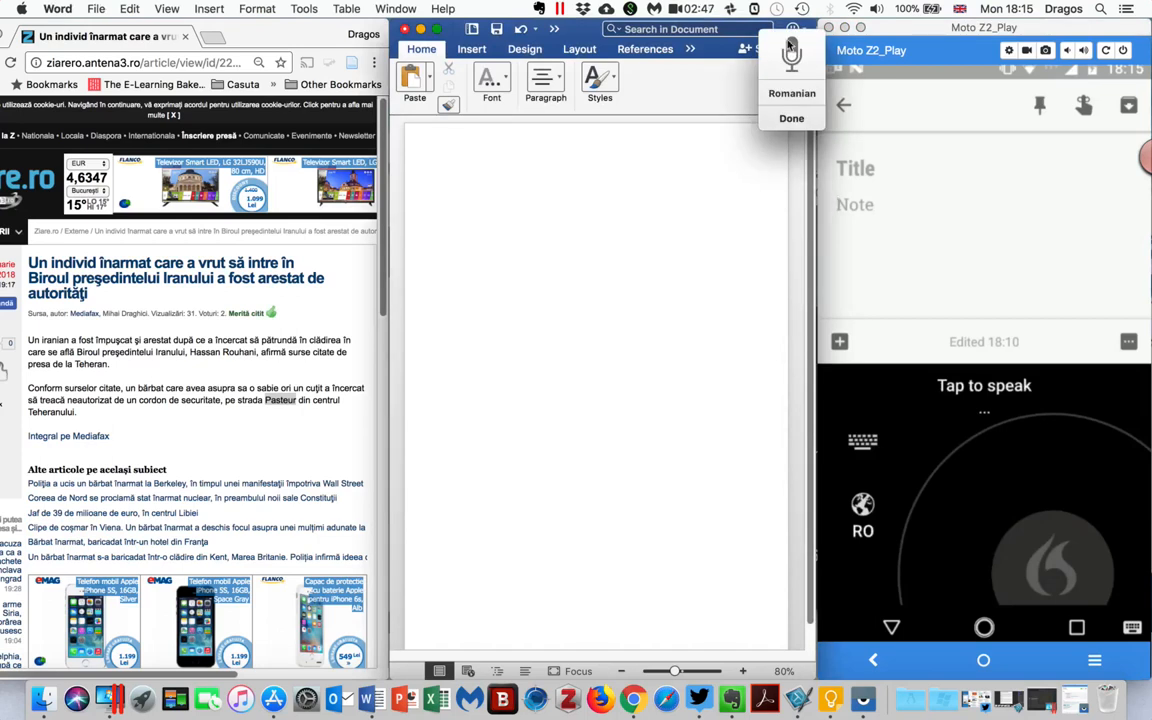
pyautogui.write('Mie-mi spui ciorchine și acesta')
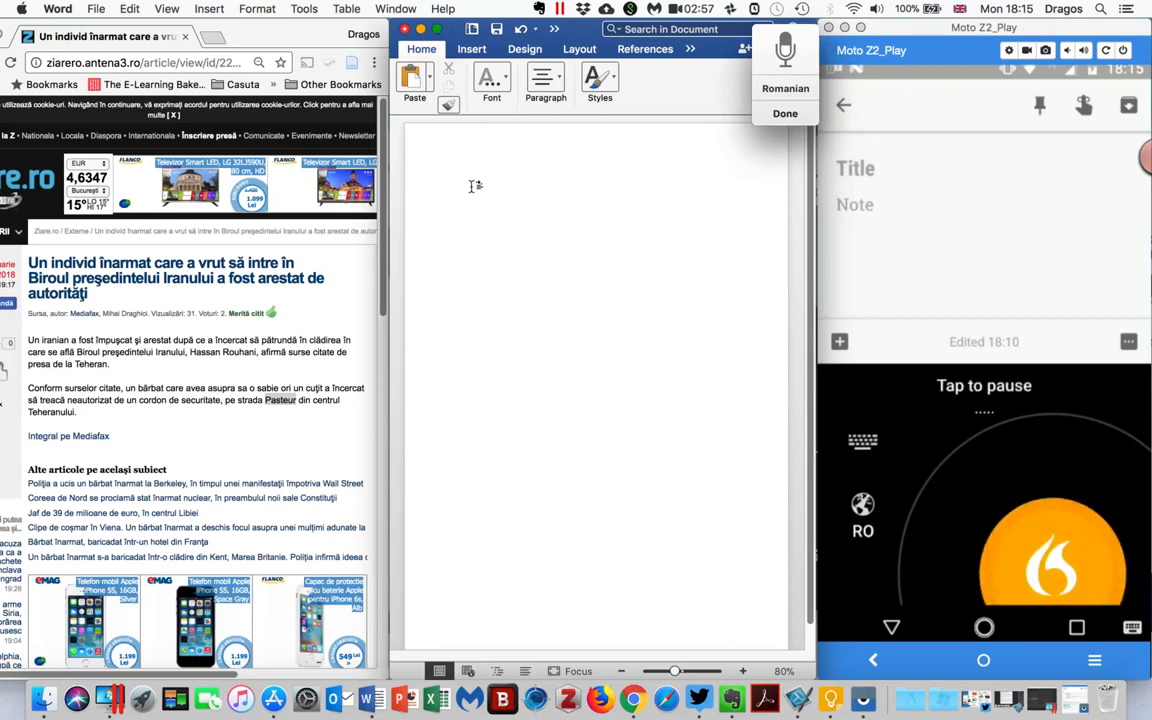
pyautogui.click(453, 180)
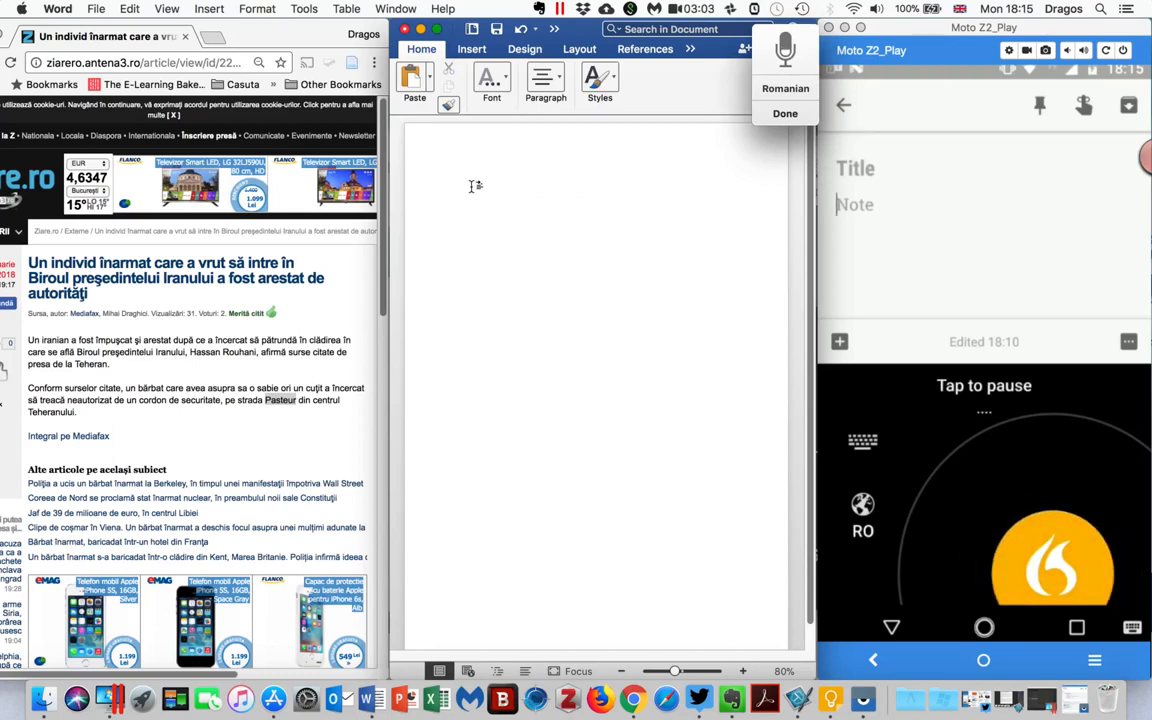
# Dictate the paragraph about an armed man arrested trying to enter Hassan Rohani's office.
pyautogui.write('Un individ armat care a vrut să intre în biroul președintelui Iranului a fost arestat de autorități')
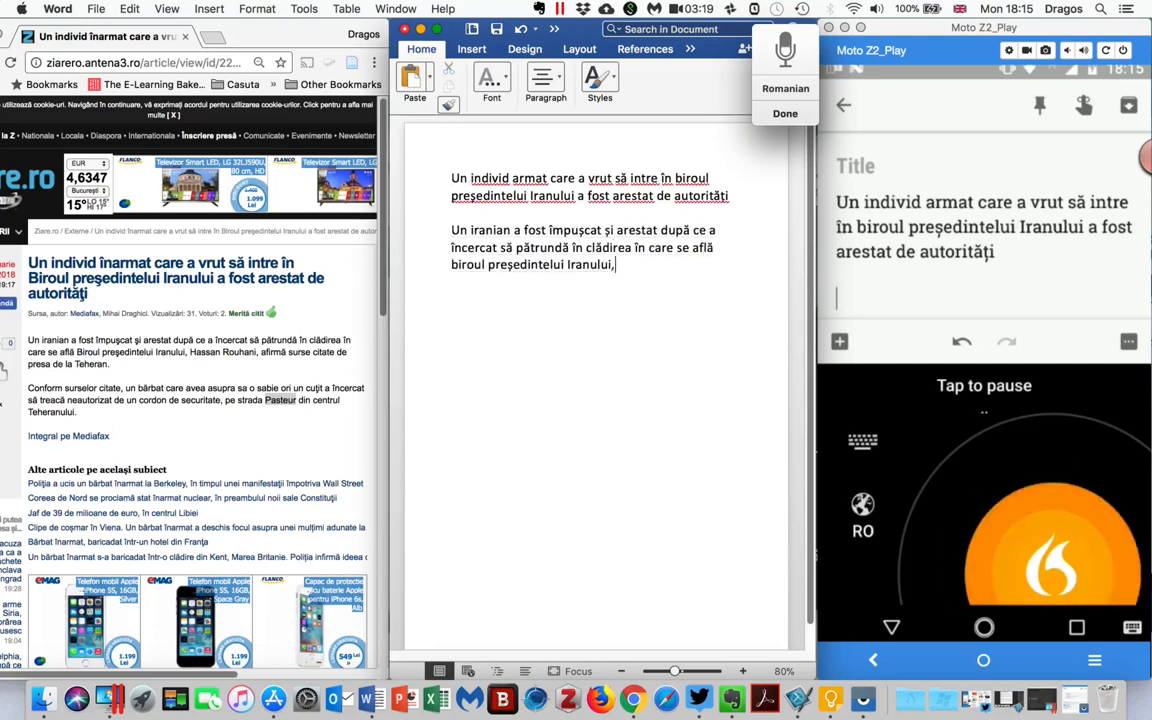
pyautogui.write('Hassan Rohani,')
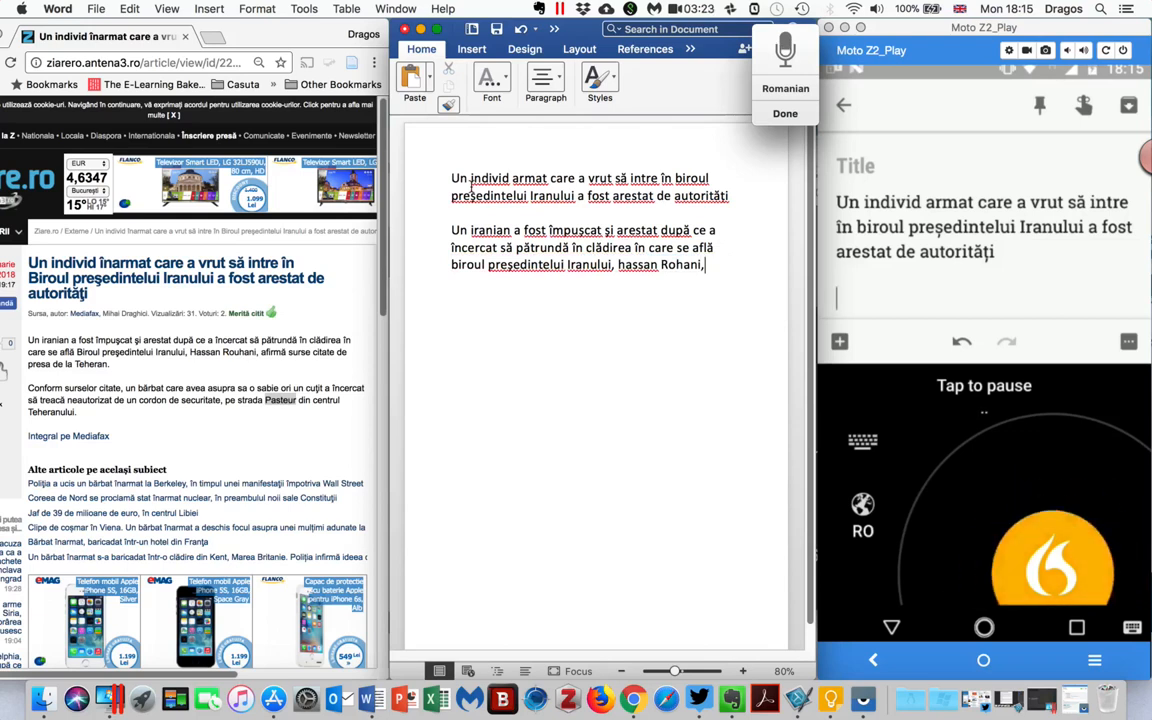
pyautogui.write('afirmă surse citate de presa de la Teheran.')
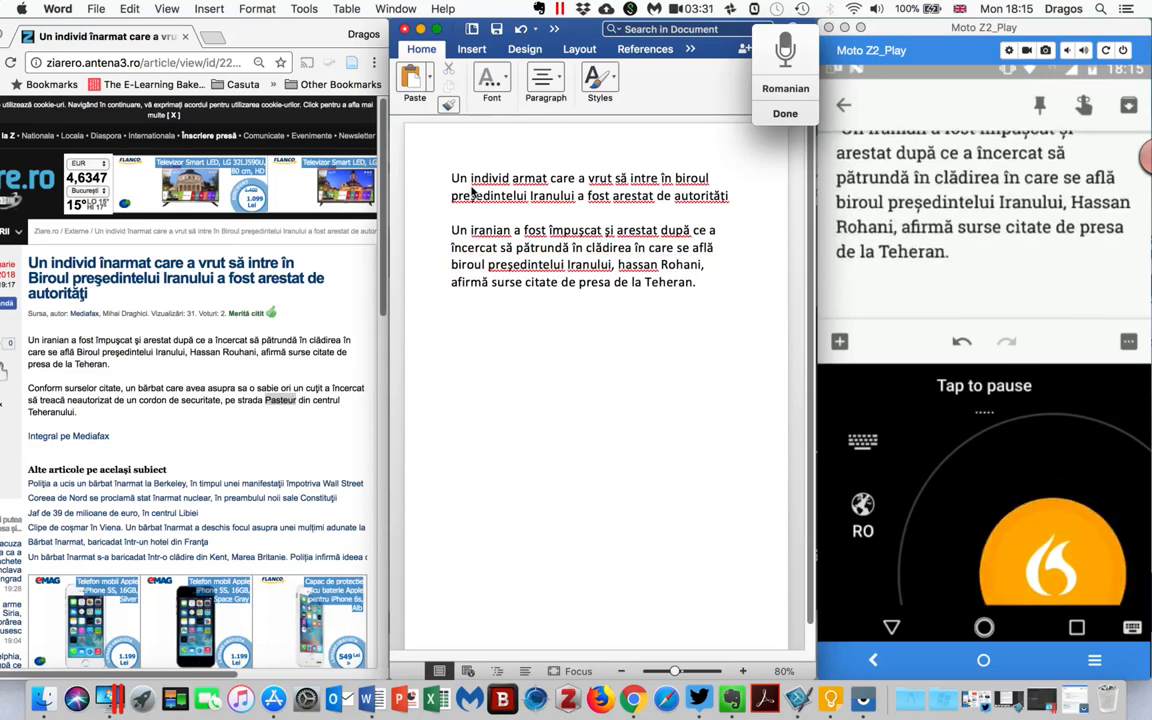
pyautogui.write('Conform surselor citate, un bărbat care avea asupra sau să abia')
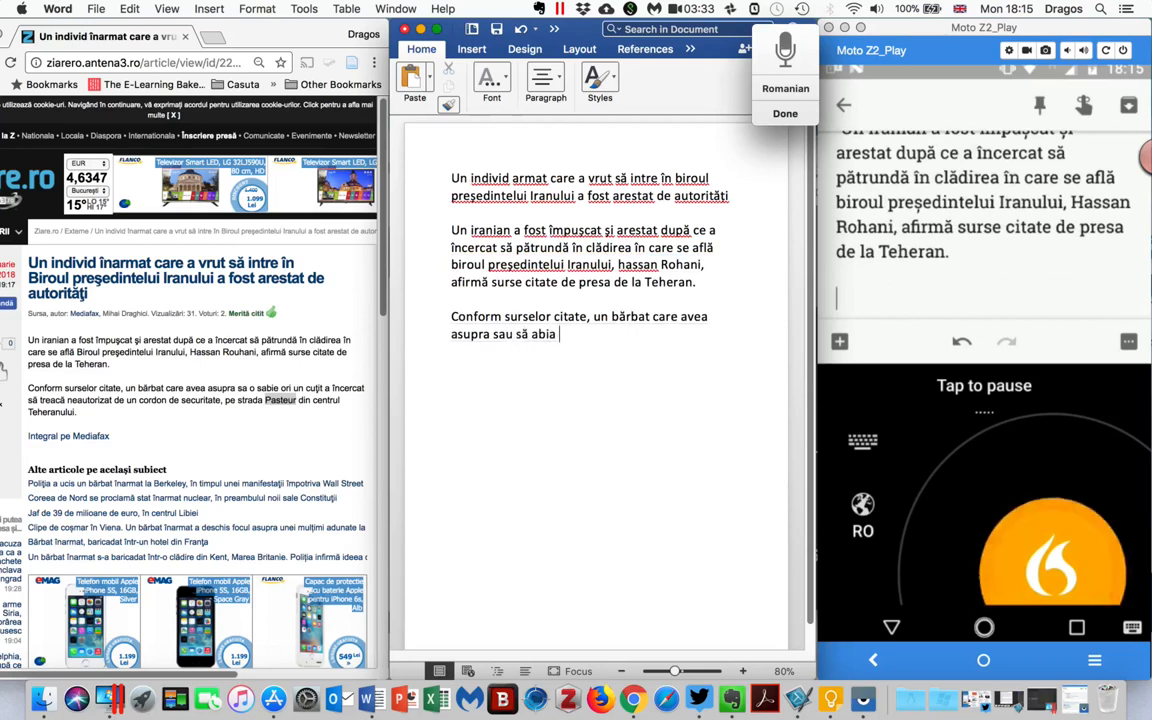
pyautogui.write('cuți')
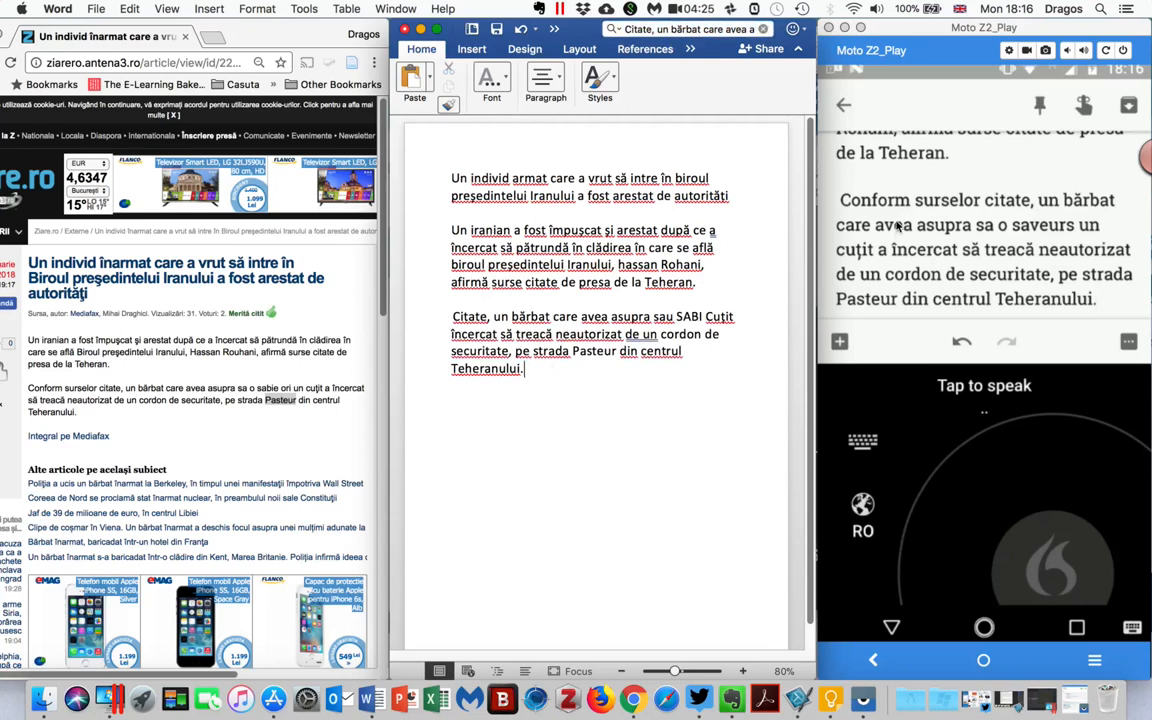
pyautogui.scroll(-3)
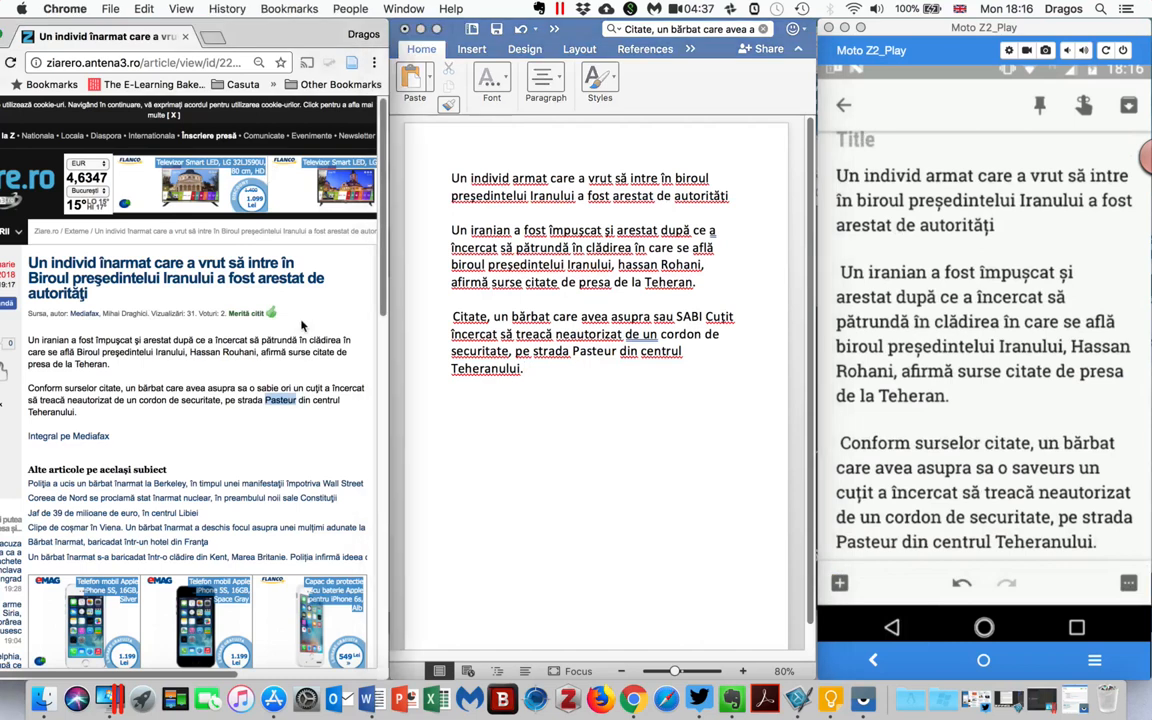
pyautogui.scroll(-3)
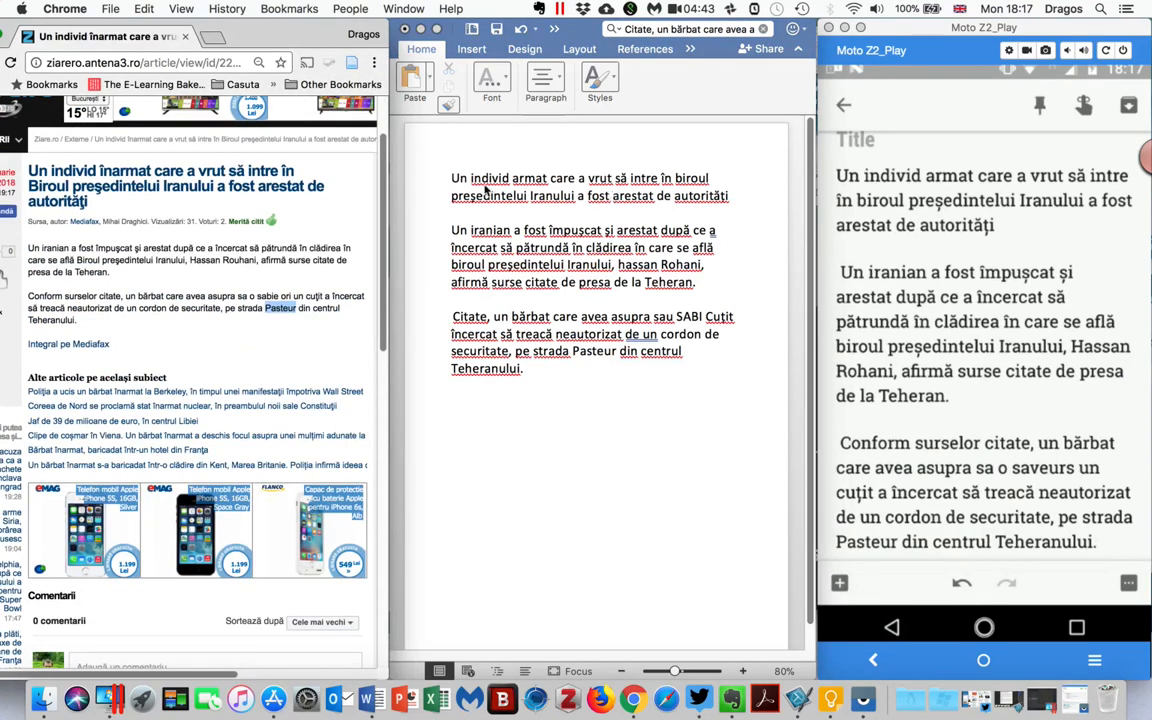
pyautogui.moveTo(600, 202)
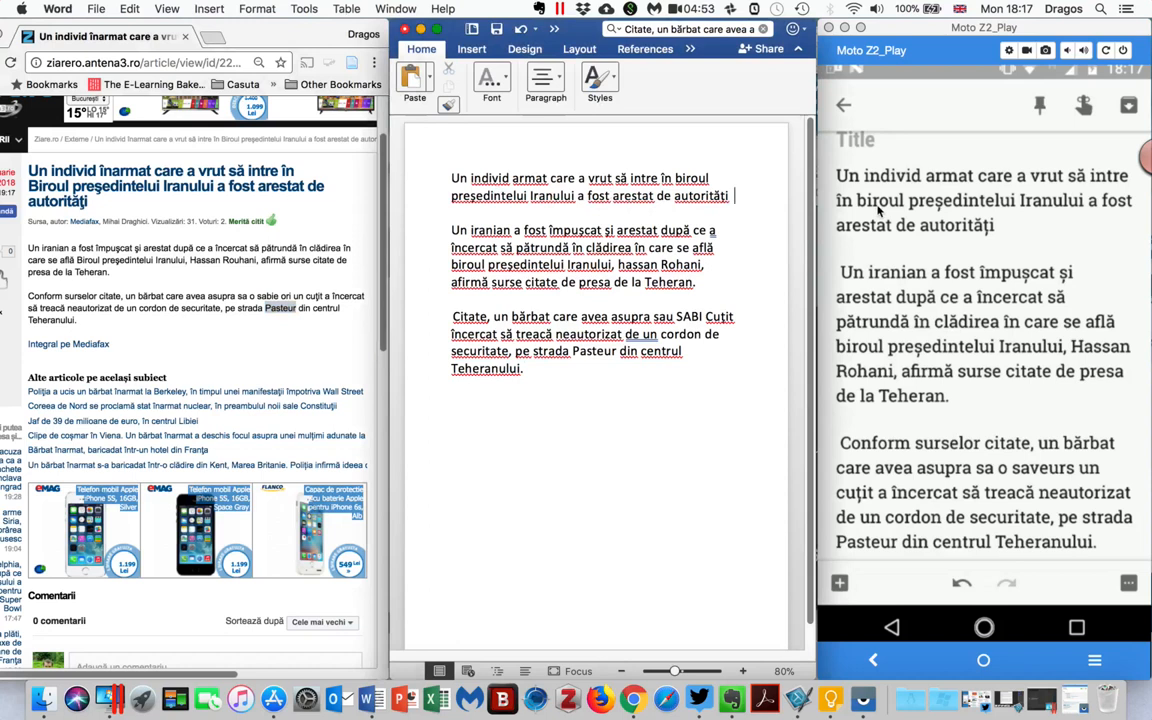
pyautogui.moveTo(1005, 227)
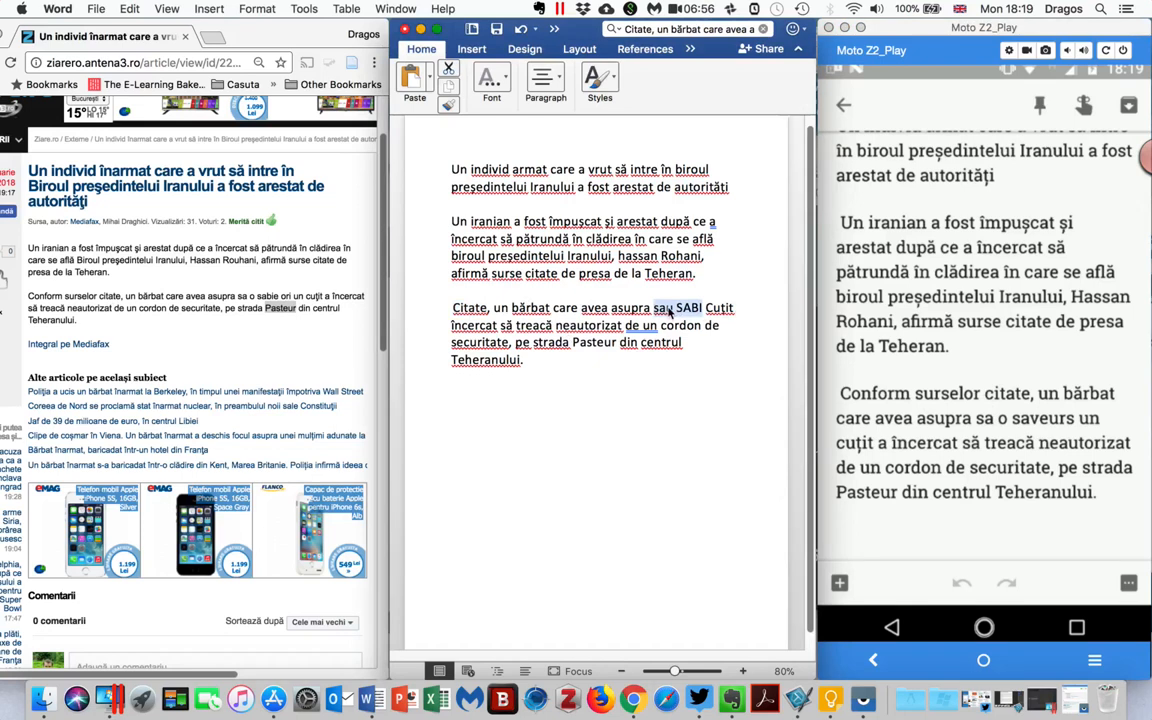
pyautogui.moveTo(671, 314)
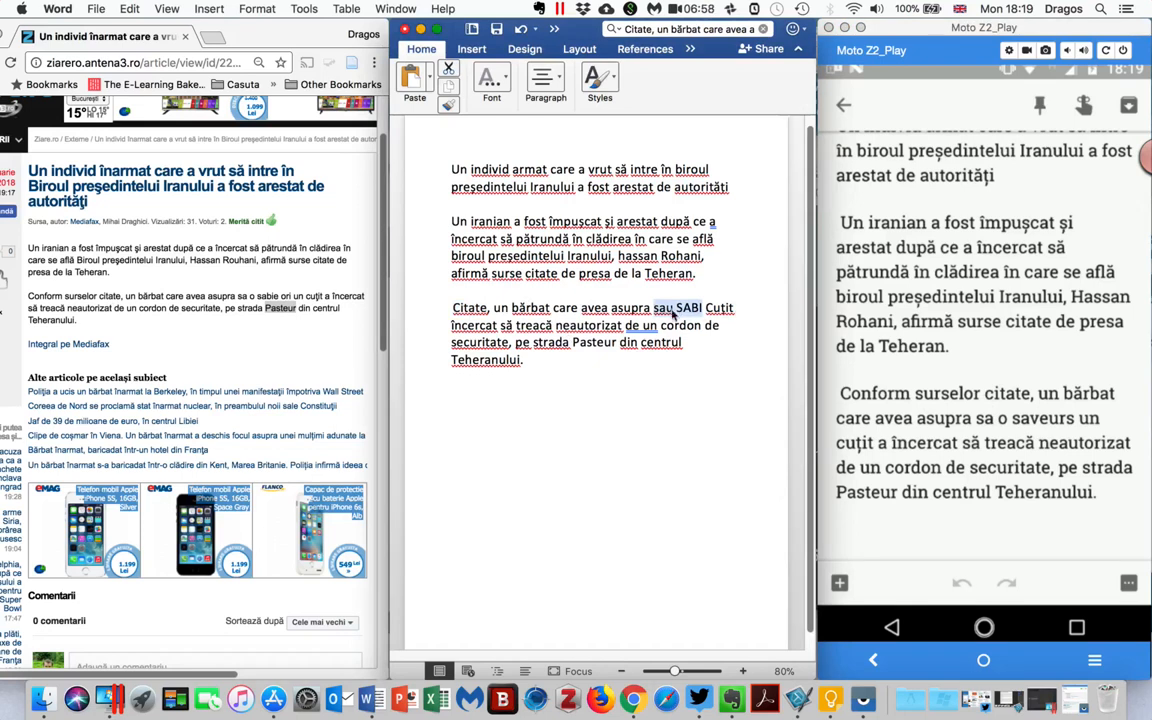
pyautogui.moveTo(674, 312)
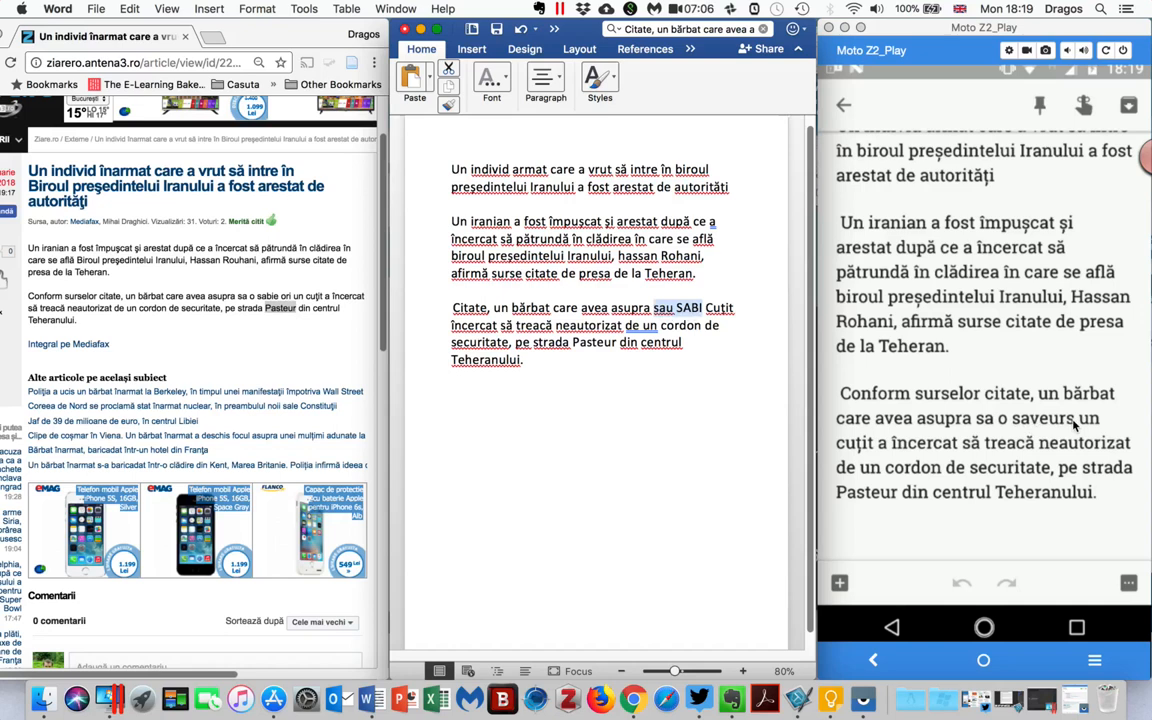
pyautogui.moveTo(1054, 427)
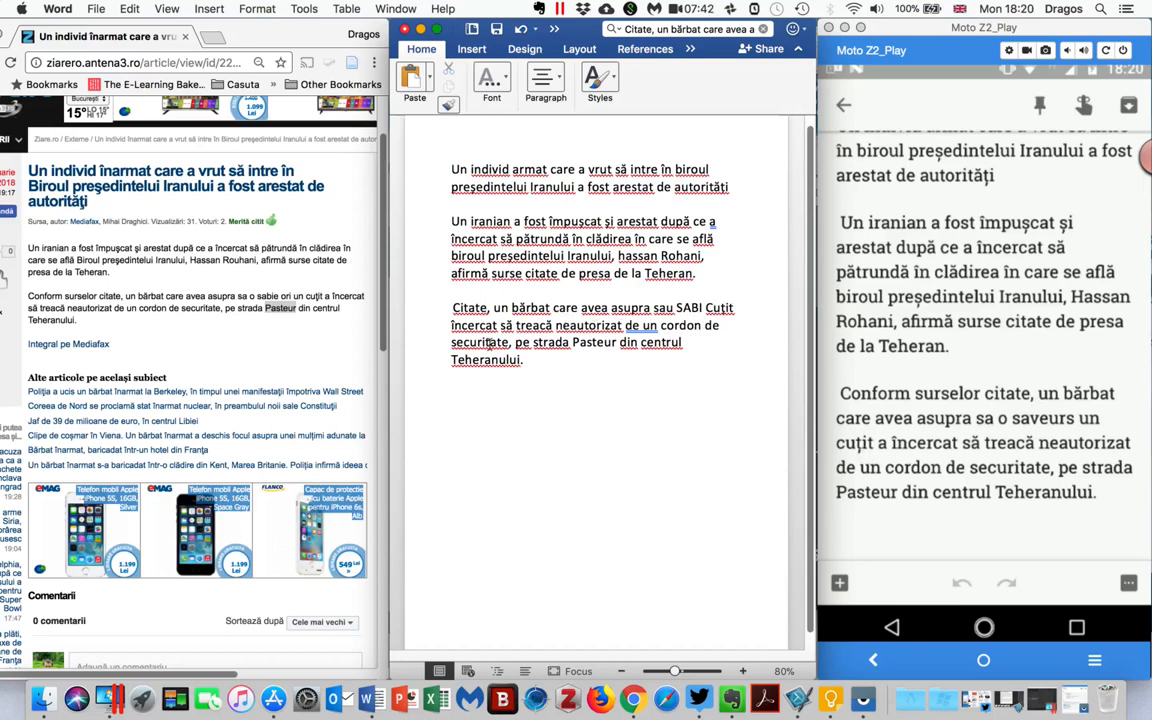
pyautogui.moveTo(946, 423)
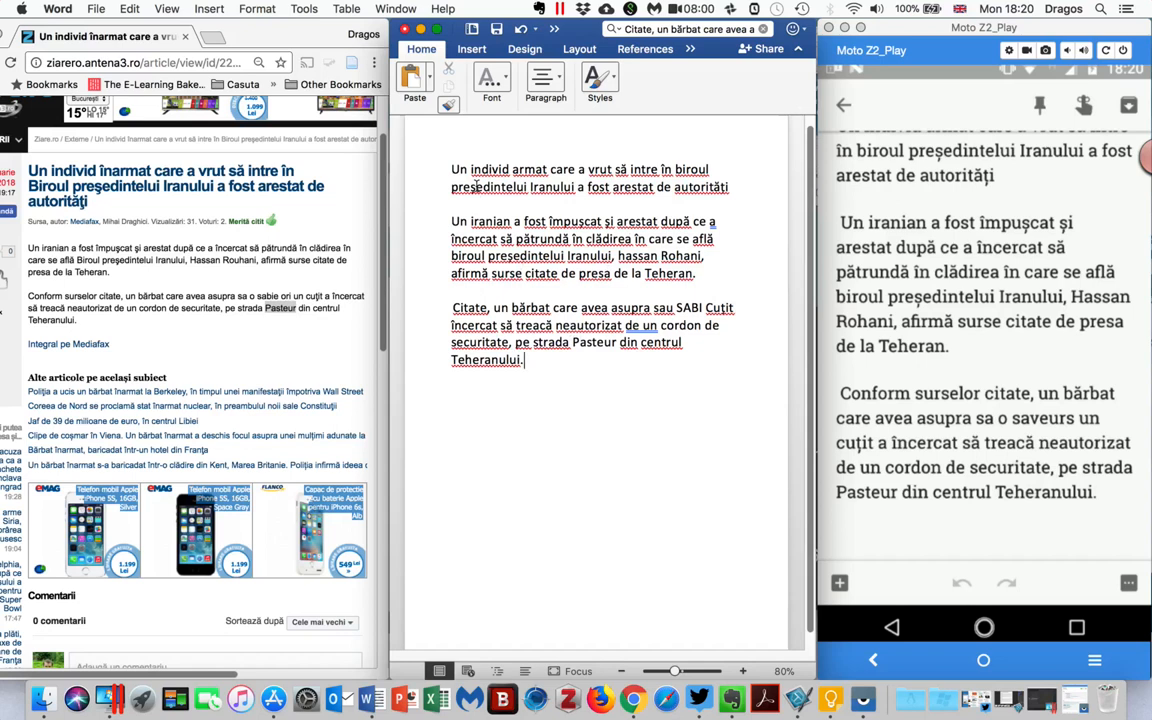
pyautogui.moveTo(827, 701)
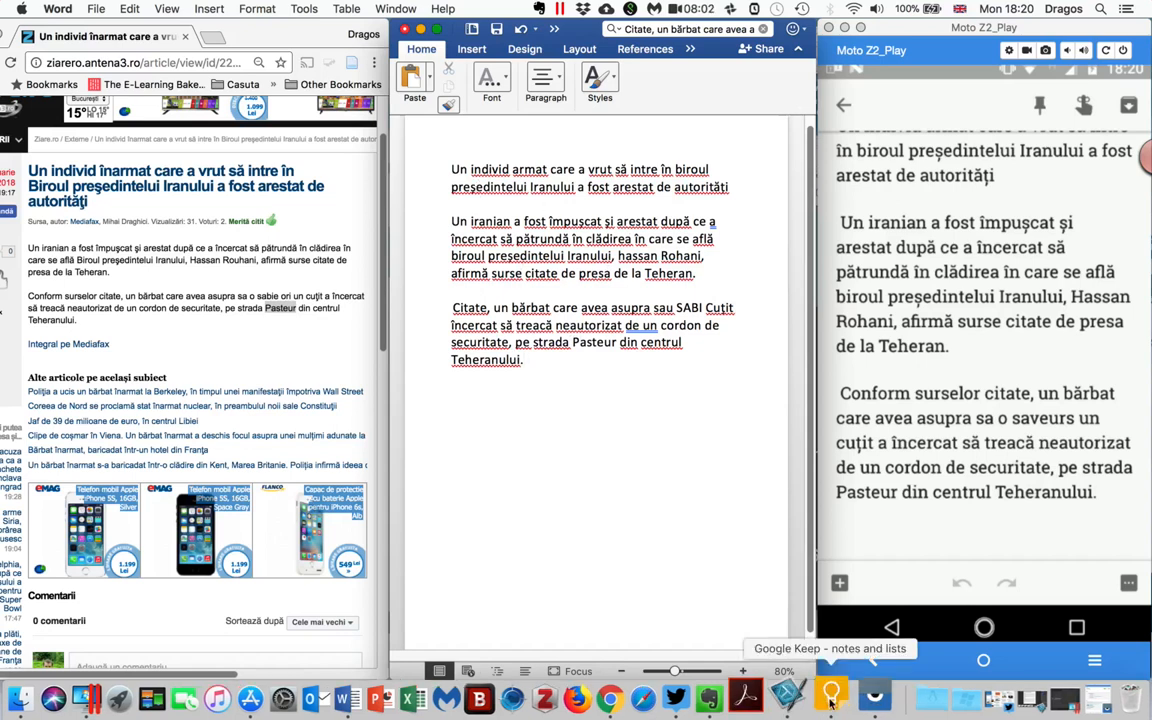
# Copy the earlier Apple results from the Keep speech test note and paste them into Word.
pyautogui.click(827, 702)
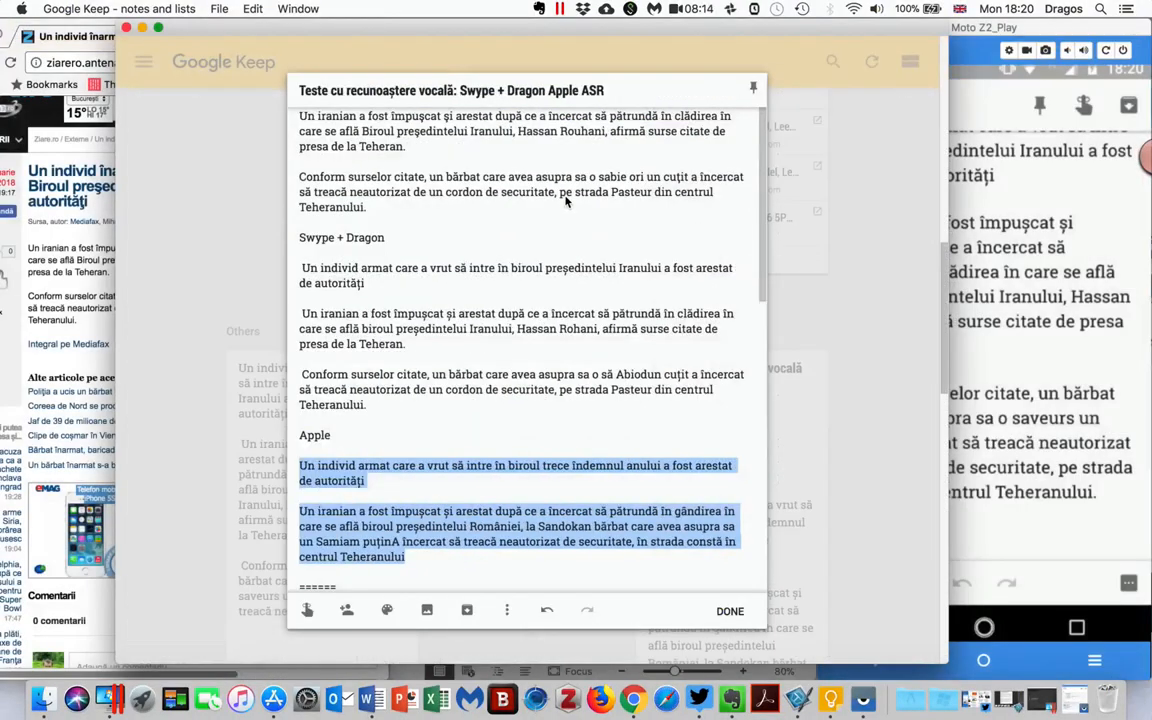
pyautogui.click(730, 610)
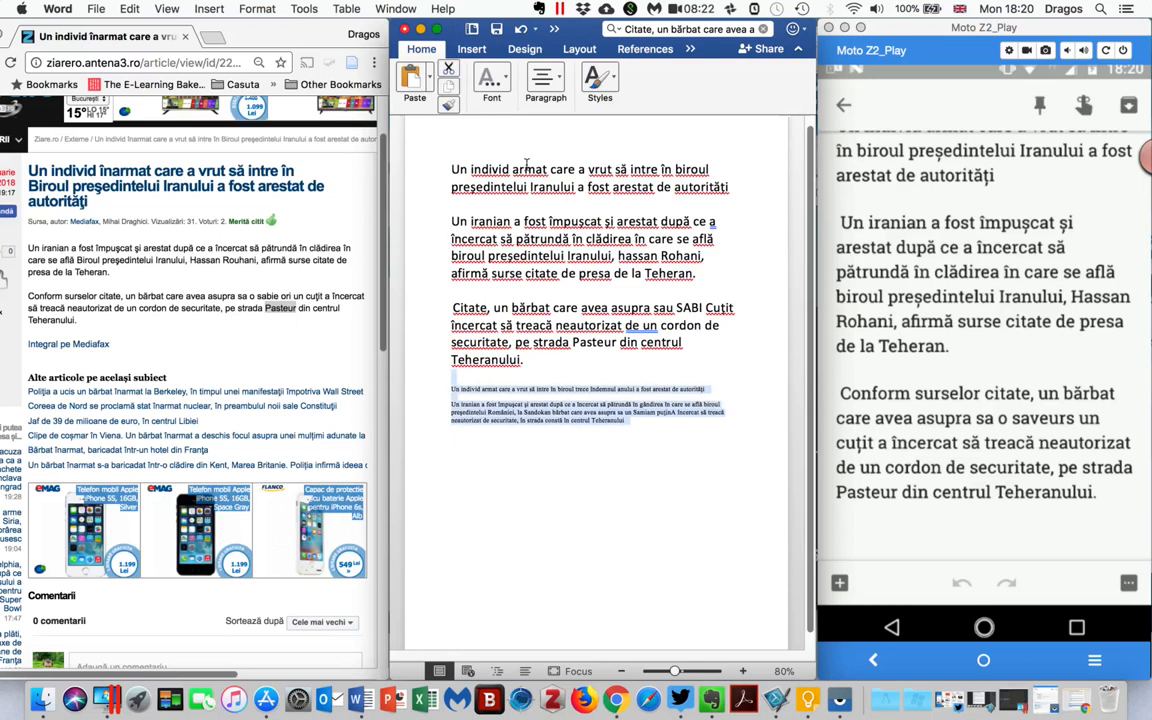
# Enlarge the pasted Apple results from the Font Size dropdown to match the article.
pyautogui.click(475, 129)
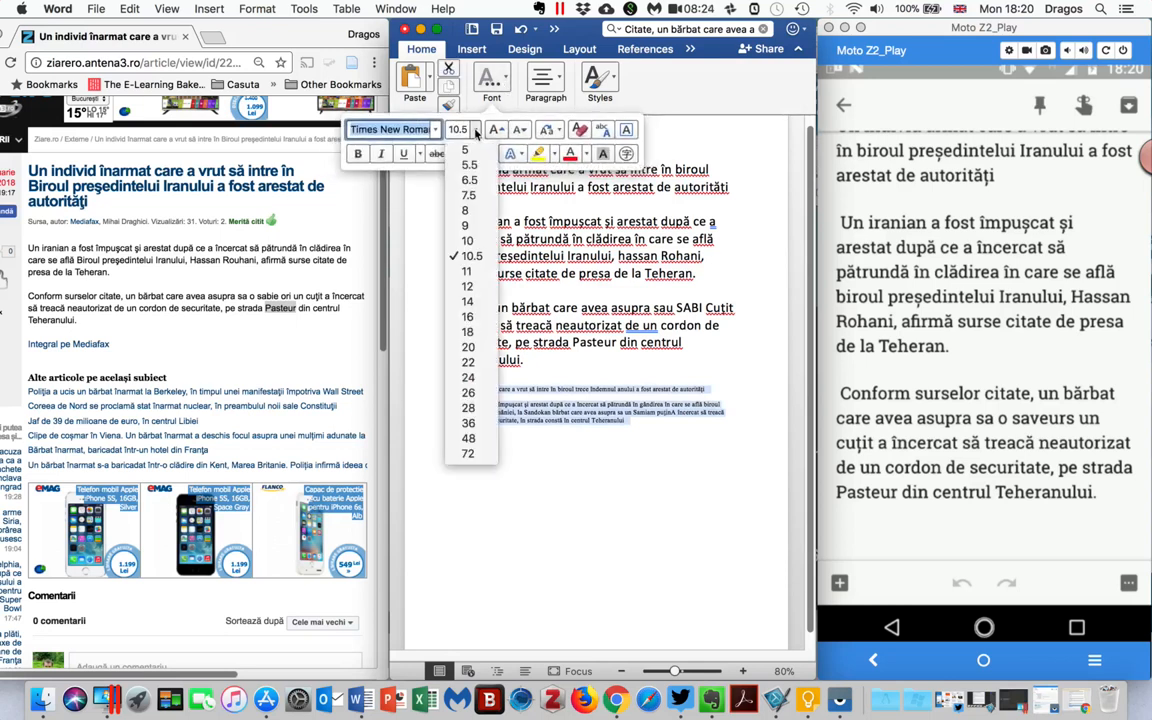
pyautogui.moveTo(467, 362)
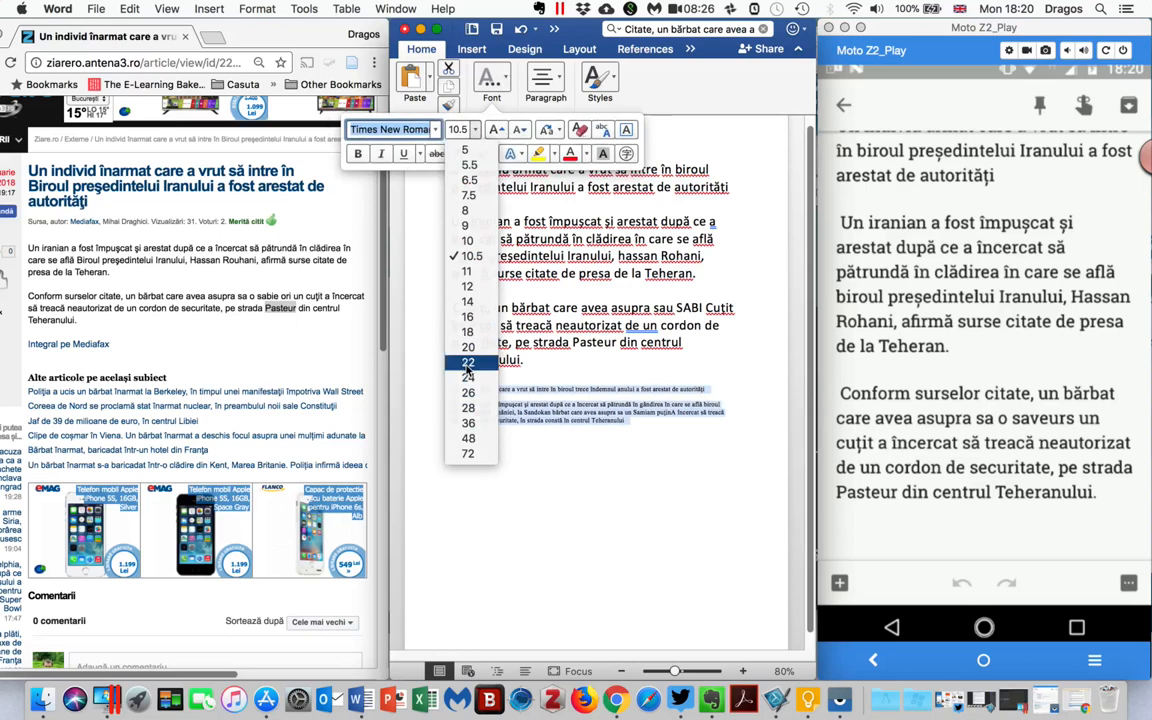
pyautogui.click(467, 361)
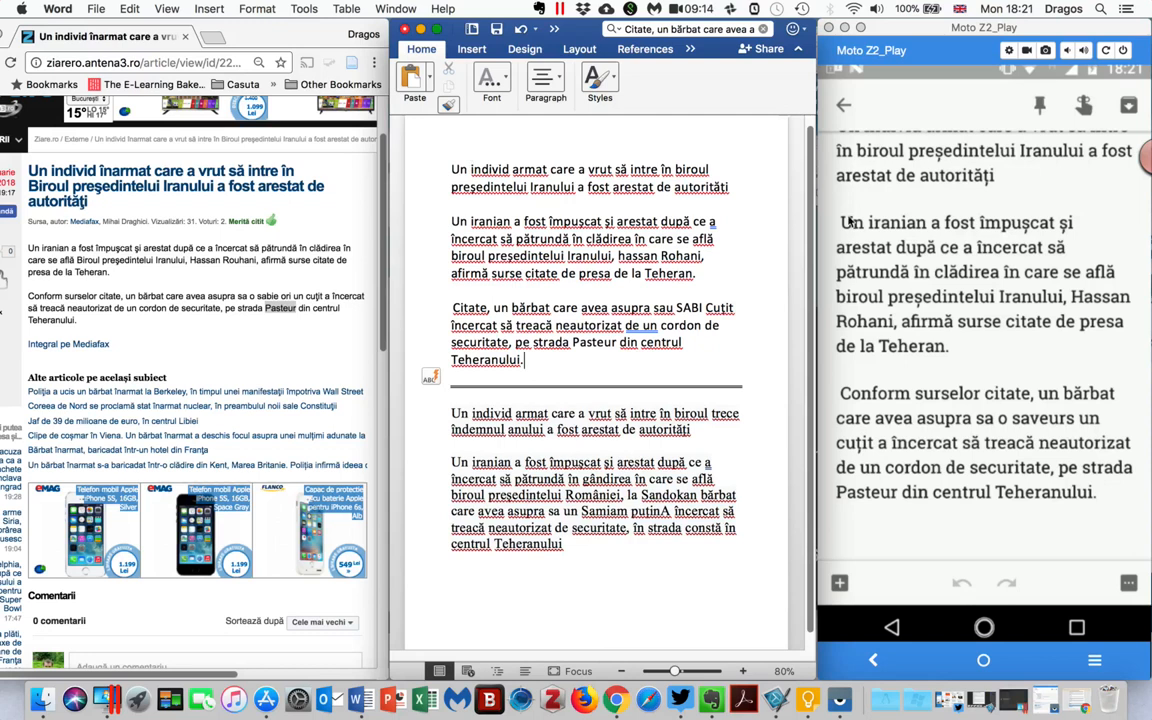
pyautogui.moveTo(1011, 368)
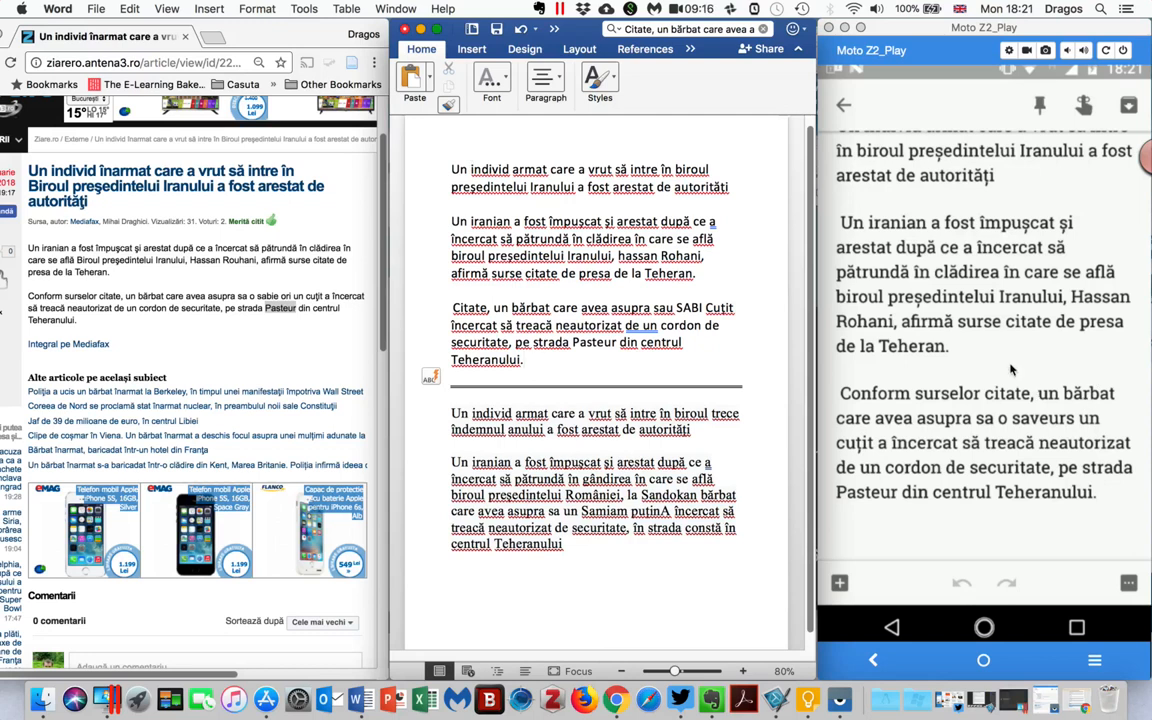